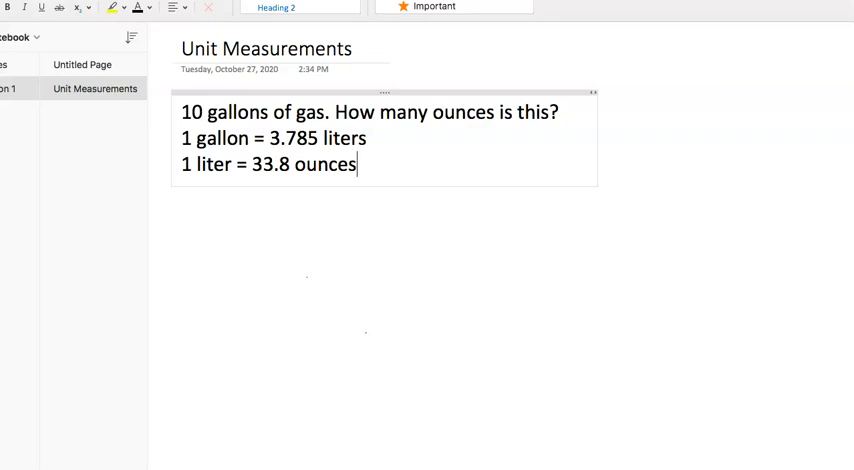
mouse_move(412, 156)
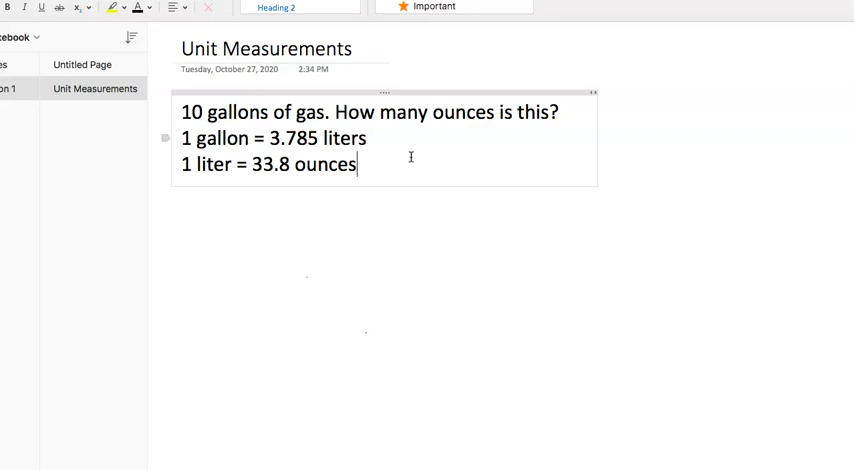
mouse_move(434, 184)
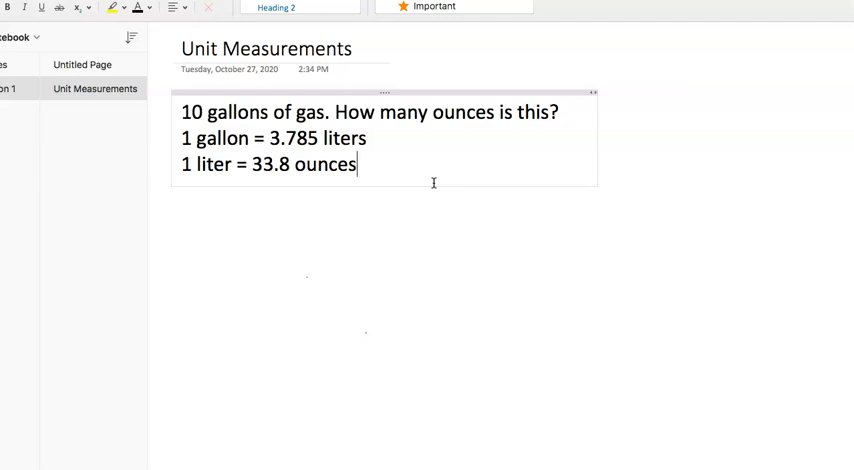
Step: Begin a new line beneath the '1 liter = 33.8 ounces' fact
key(enter)
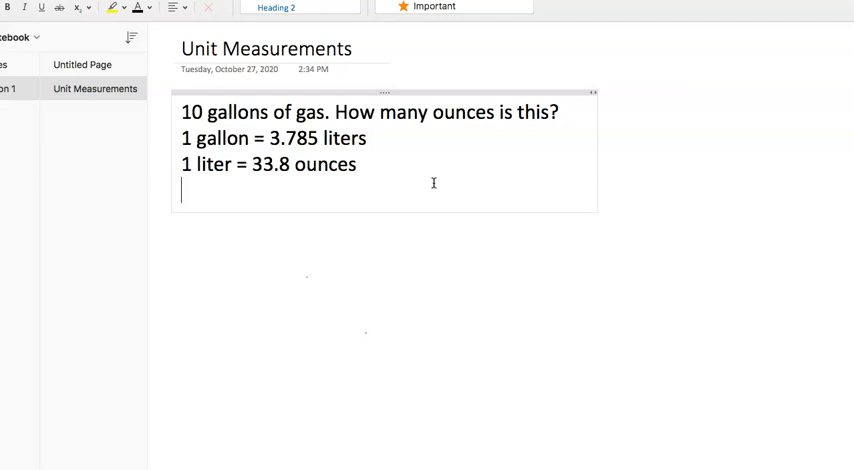
Step: Write '10(3.8) = 38 liters' and start the following line with '38'
text(10)
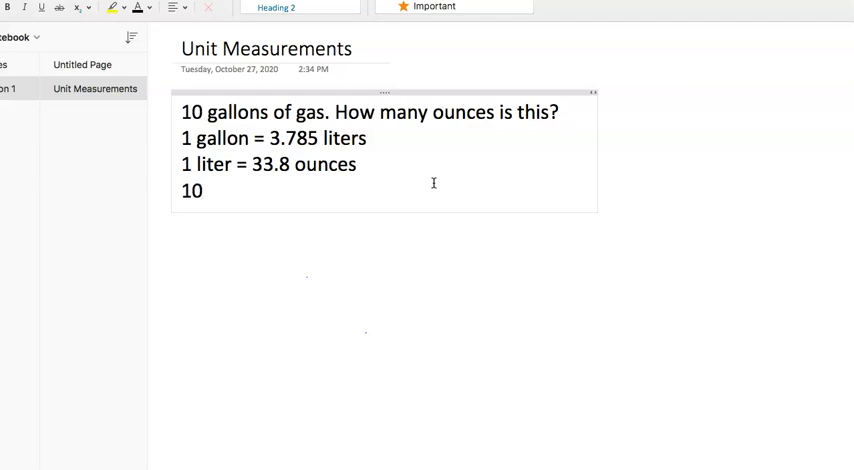
text(()
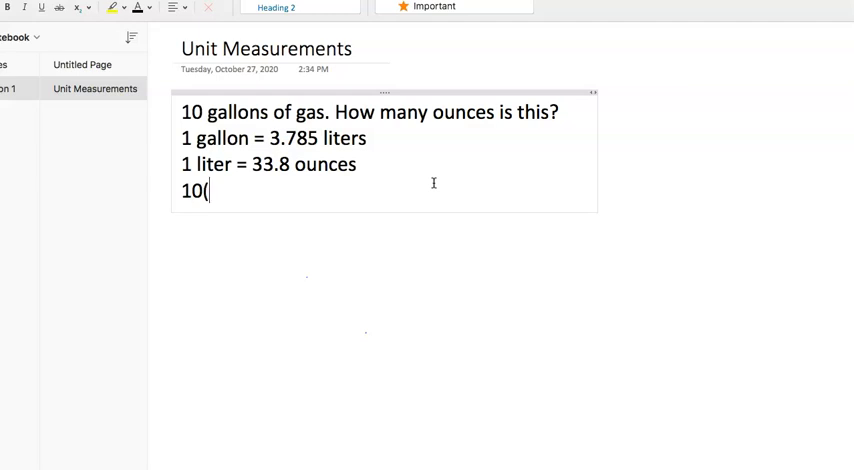
text(3)
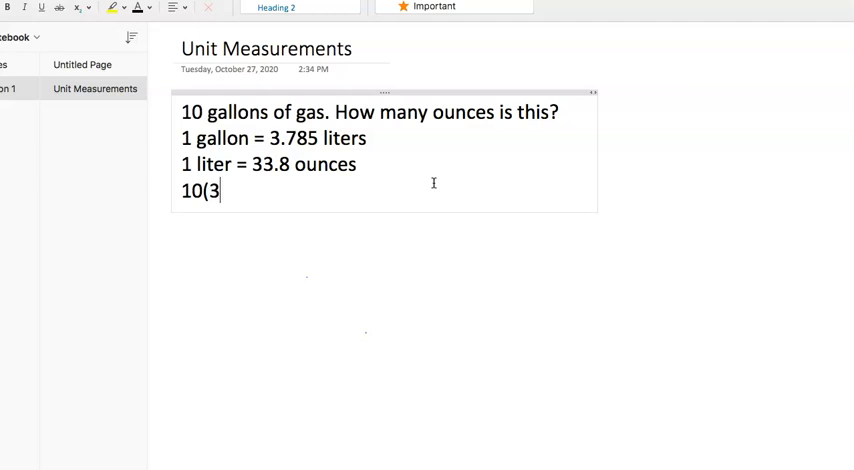
text(.8)
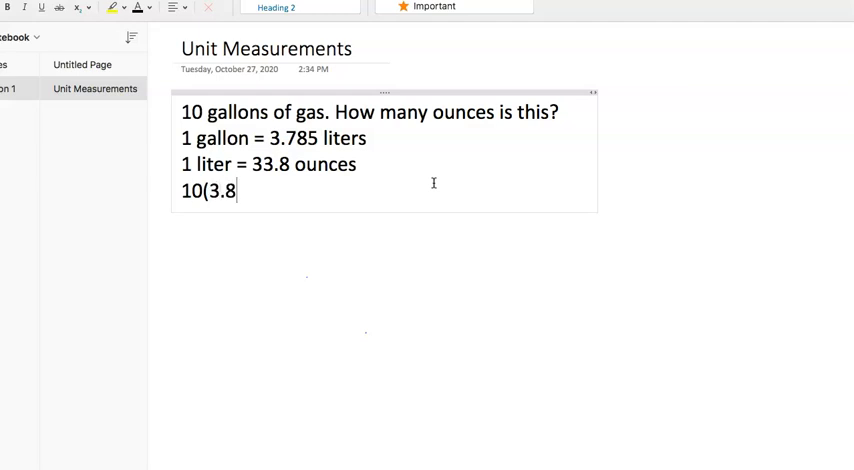
text() =)
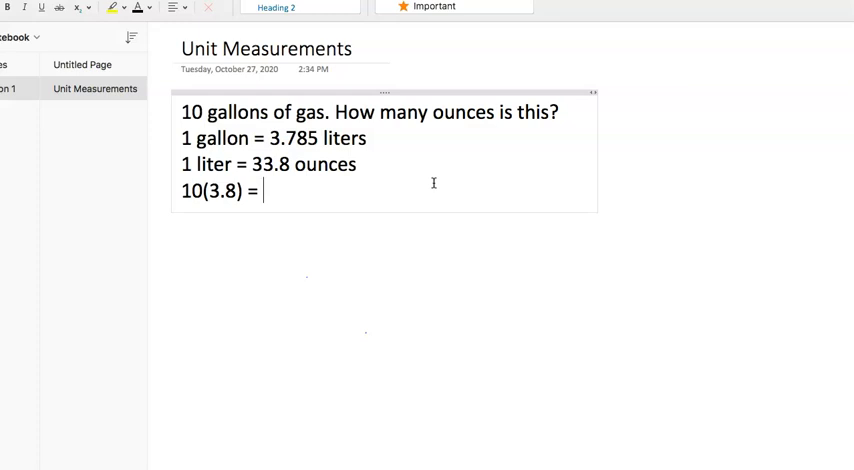
text(38)
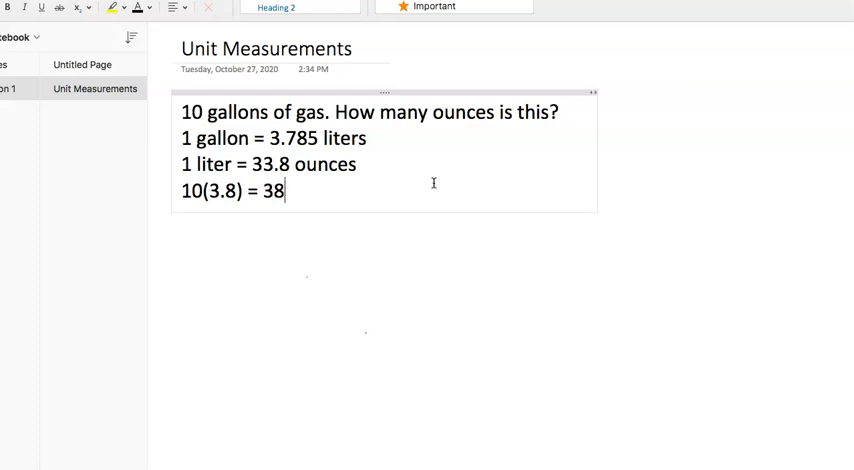
text(liters)
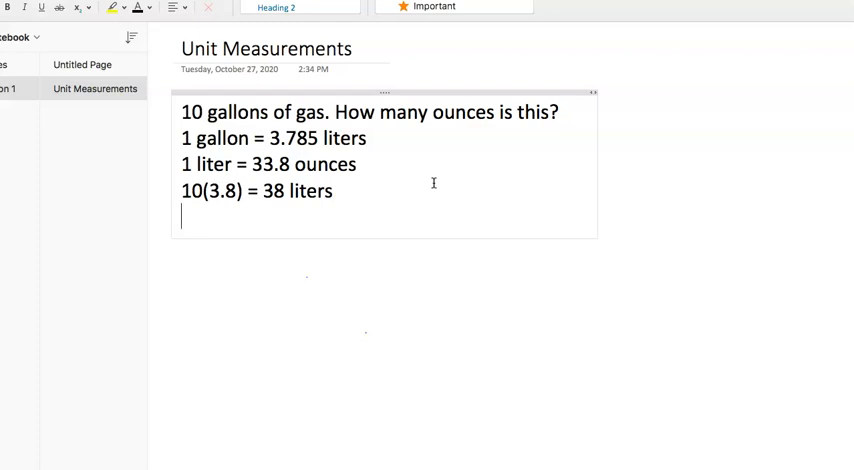
text(38)
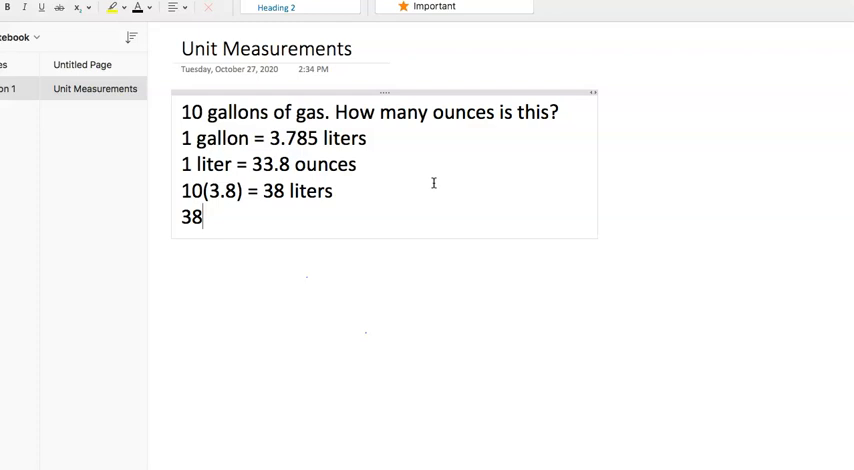
Step: Extend the line to read '38(34) = 1,292 oz.'
text((34)
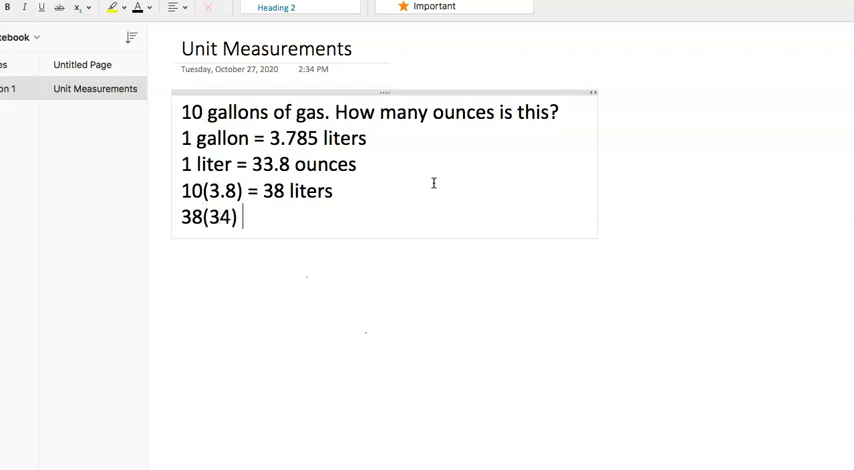
text(=)
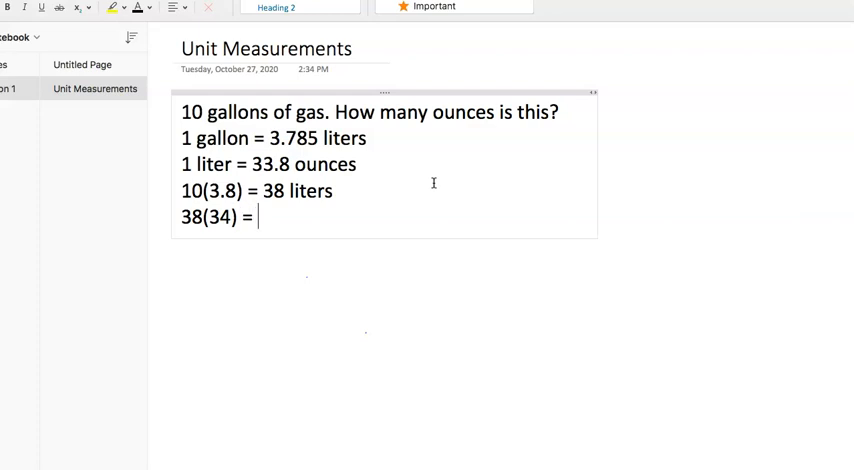
text(1,)
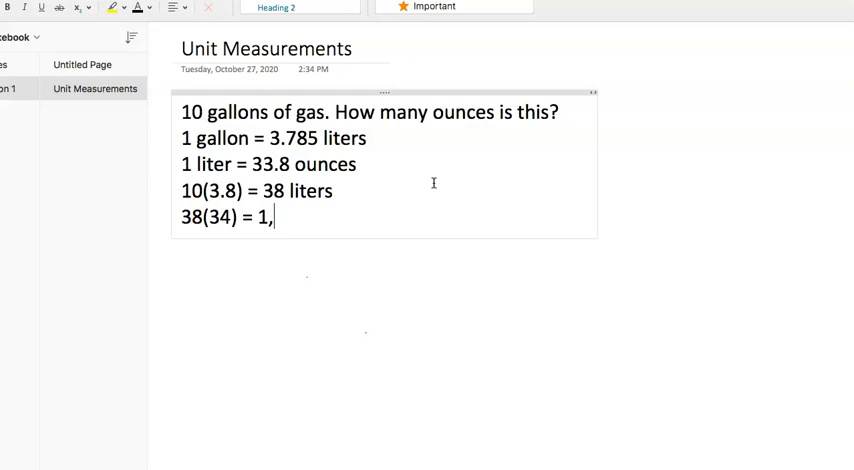
text(292)
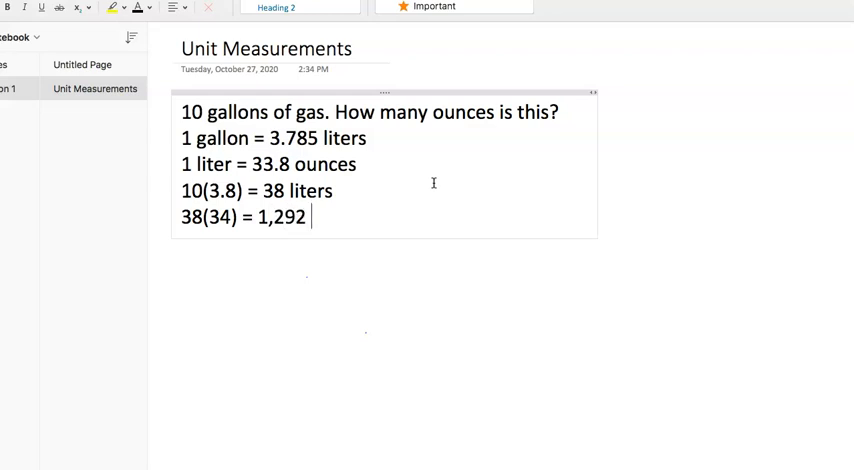
text(oz.)
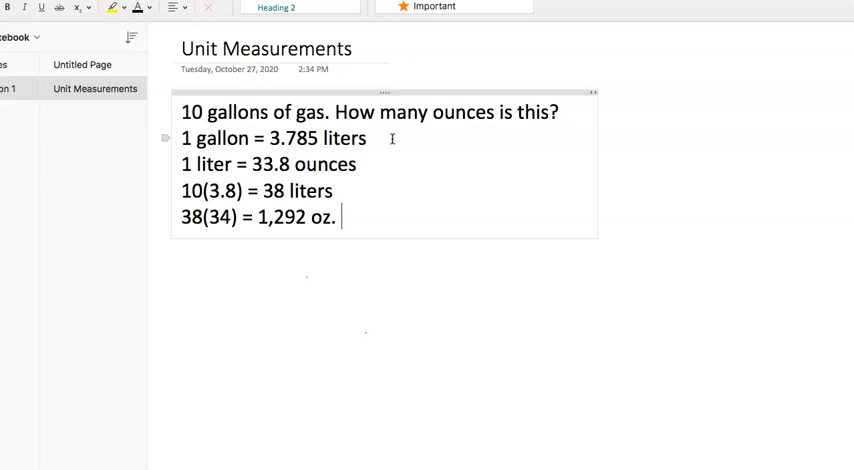
mouse_move(498, 190)
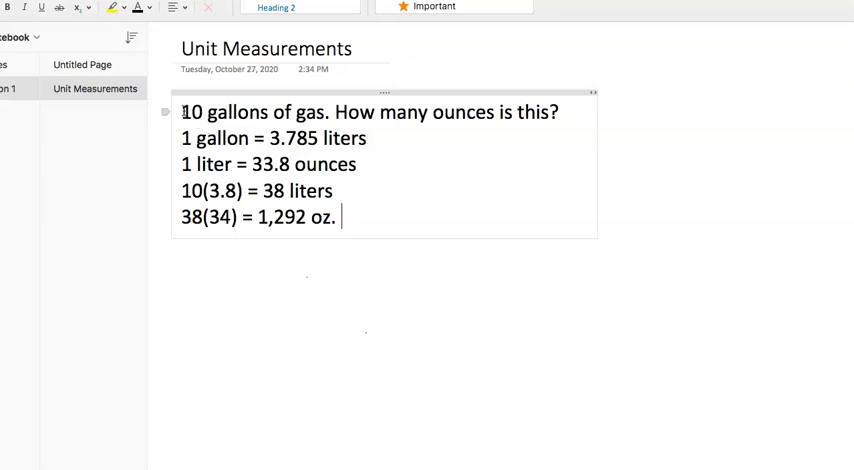
Step: Clear the entire gallons problem and place a fresh note near the top of the page
key(ctrl+a)
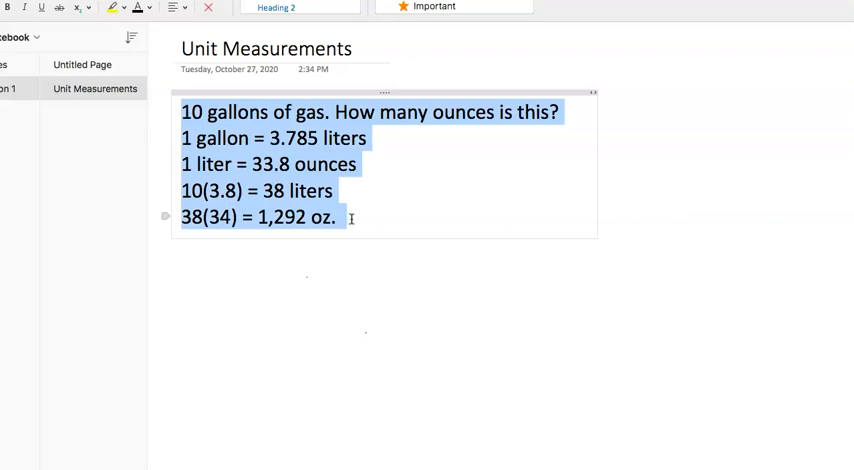
key(Delete)
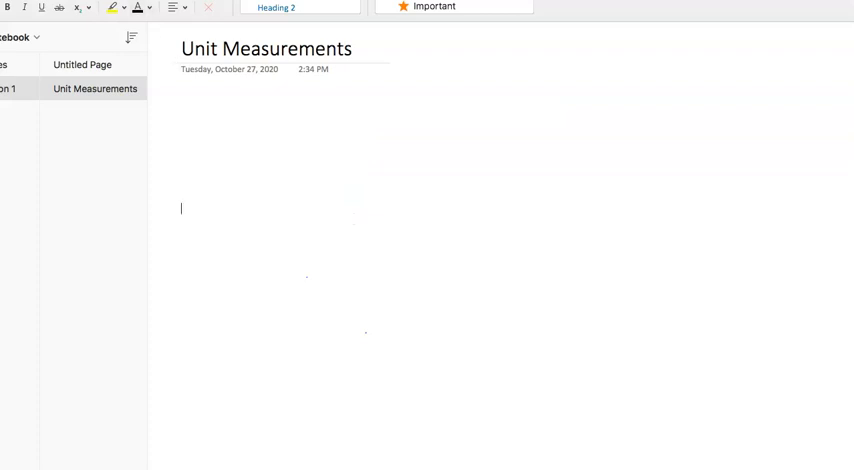
mouse_move(102, 168)
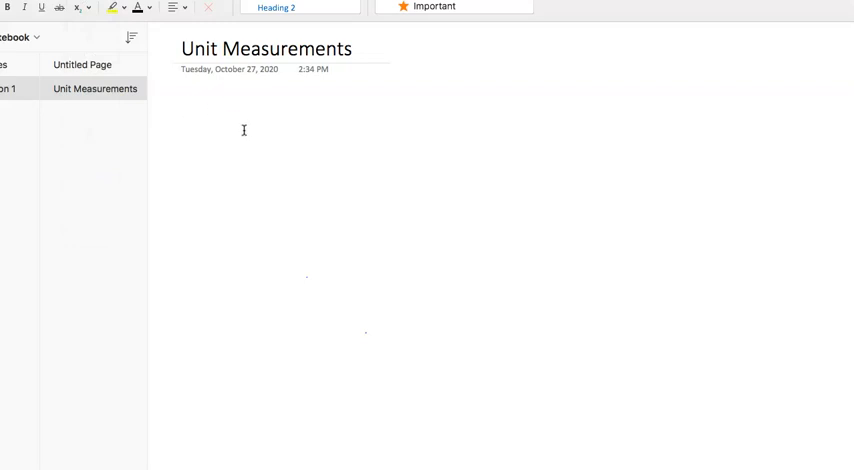
click(88, 8)
text(8)
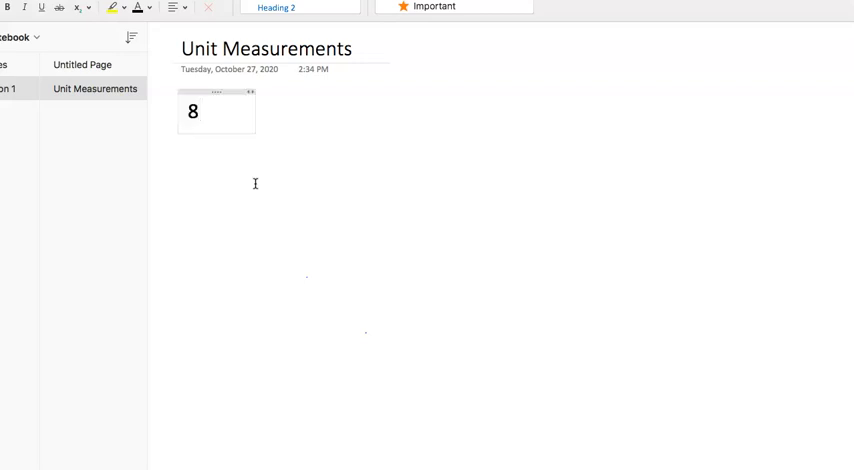
Step: Write the question '8 quarts = ? Ounces'
text(quarts)
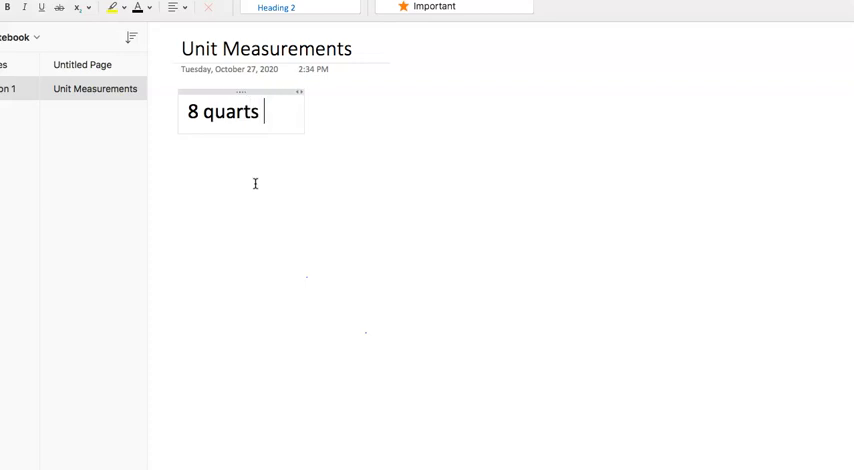
text(=)
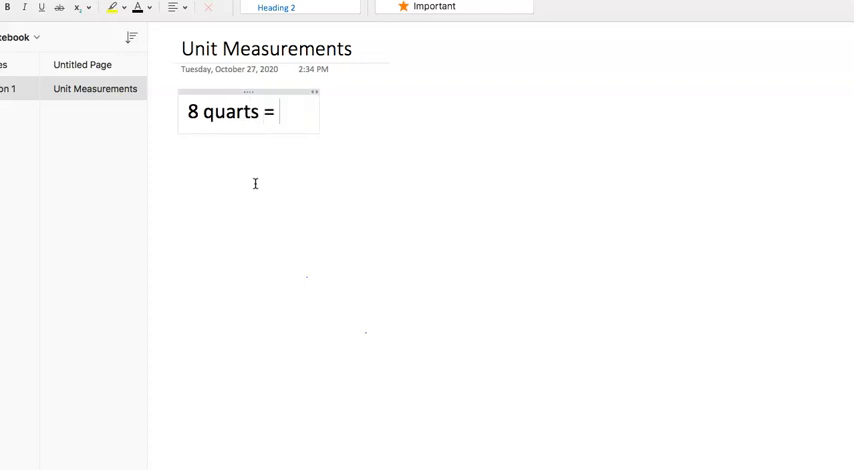
text(?)
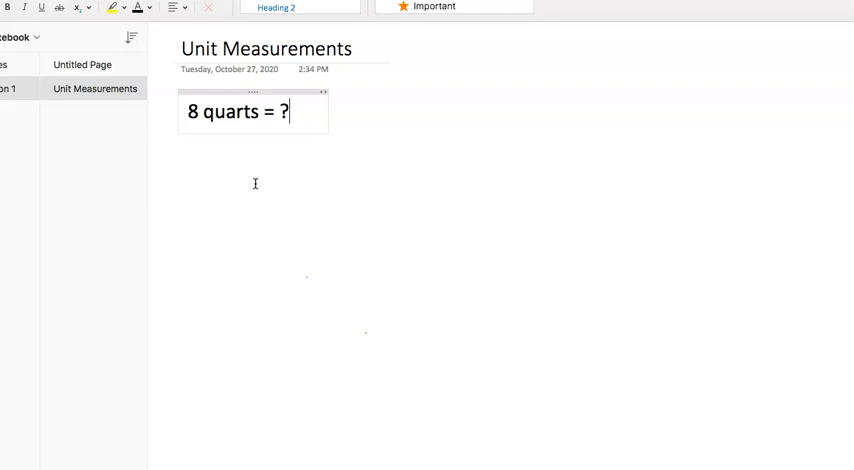
text(oun)
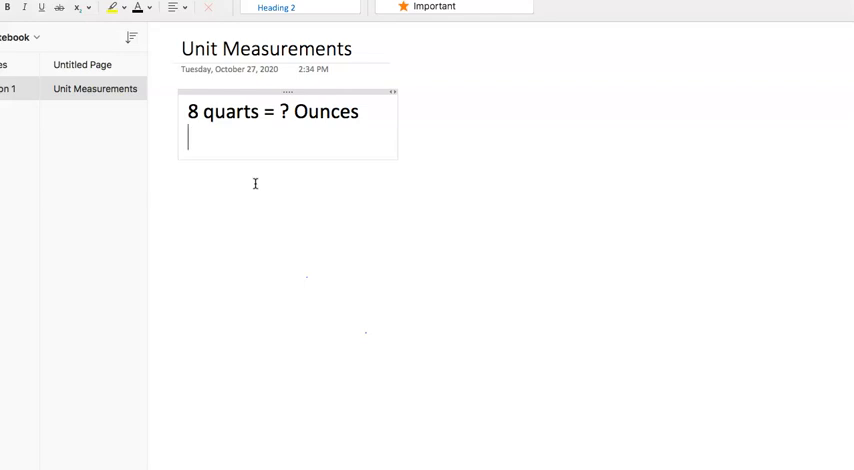
Step: List the facts 'One pint = 16 oz' and '2 pints = 1 quart' on separate lines
text(o)
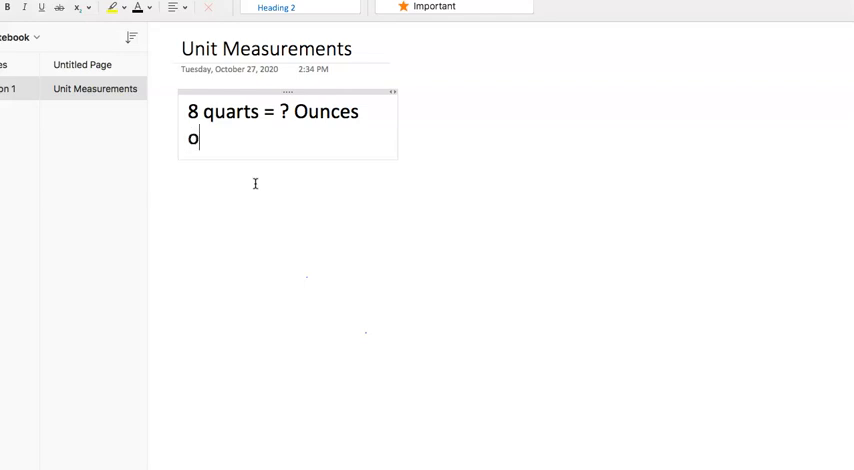
text(ne pint)
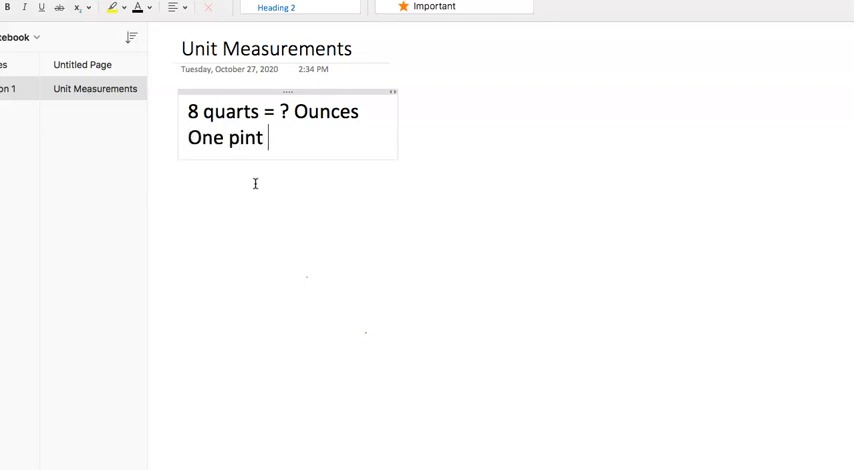
text(=)
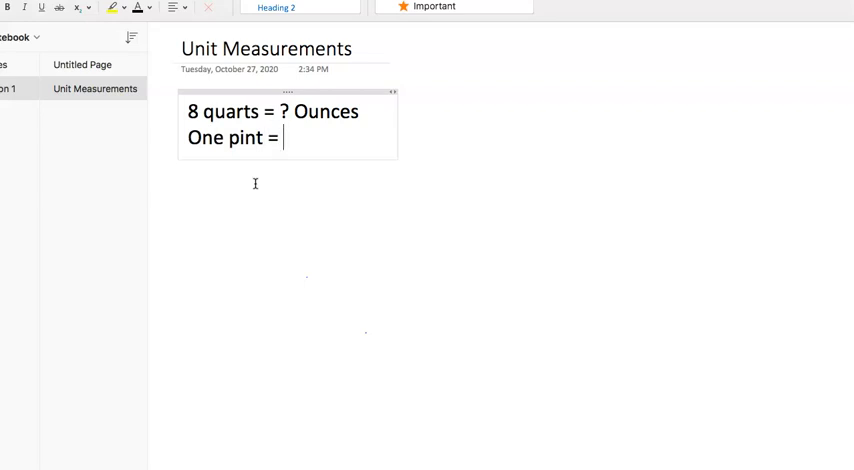
text(16 oz)
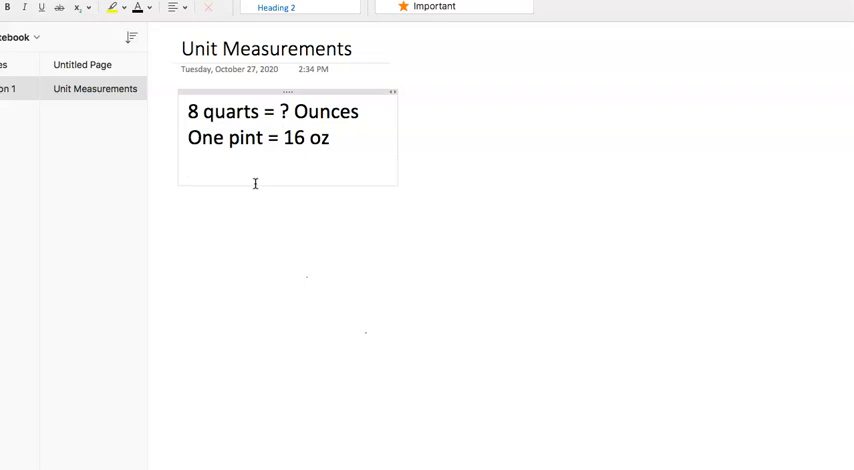
text(2 pints = 1)
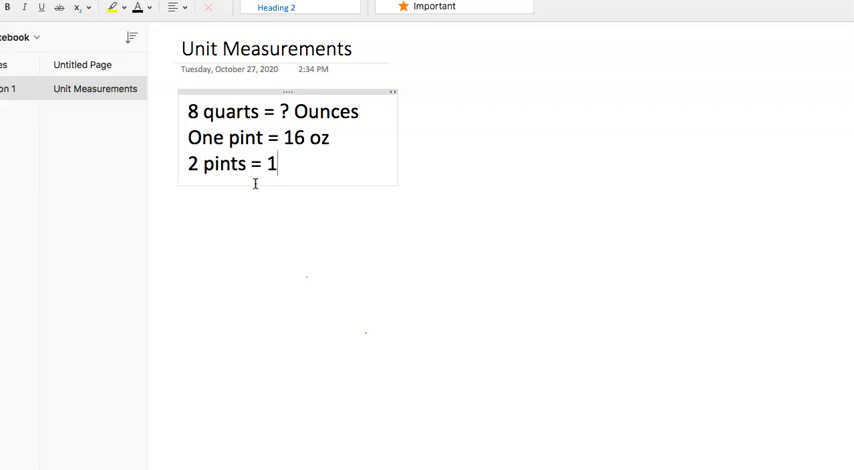
text(quart)
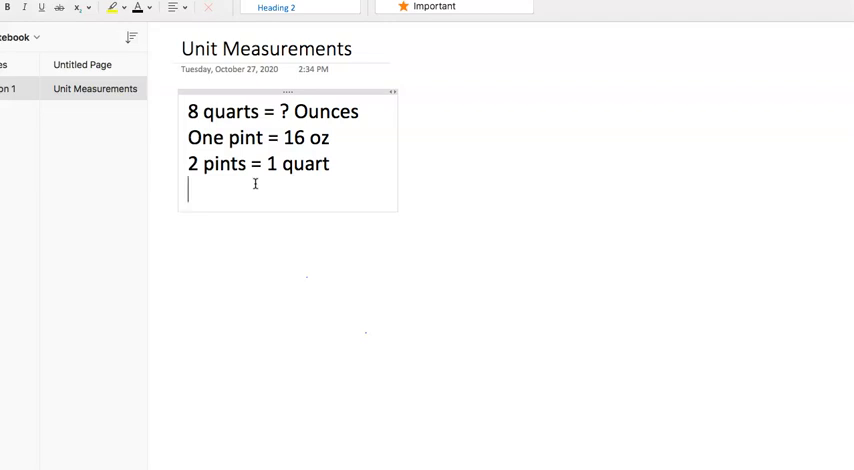
Step: After a blank line, add 'Two pints = 32 oz.' and '32 oz. = 1 quart'
key(Enter)
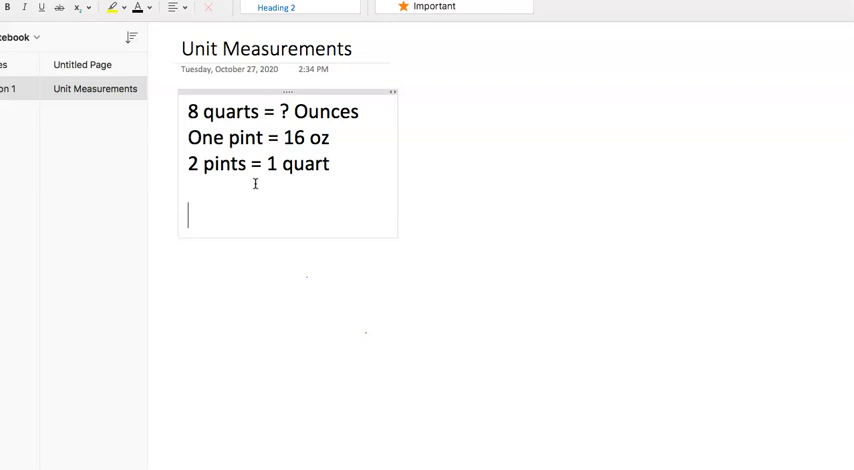
text(Two pints)
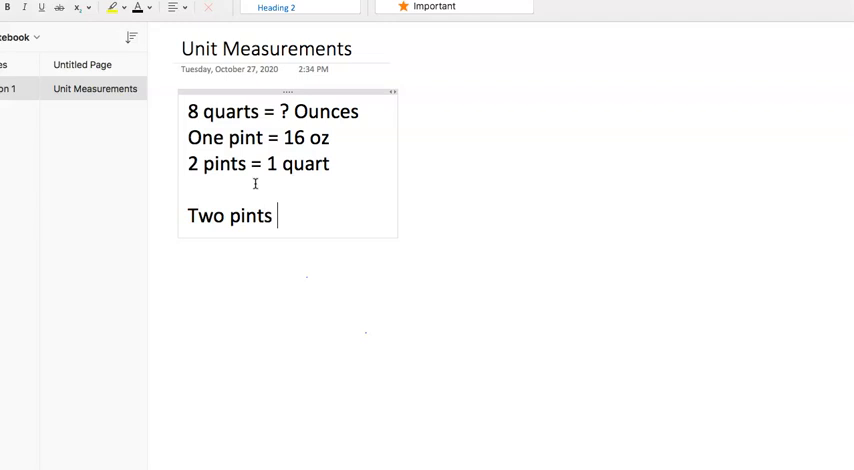
text(= 32)
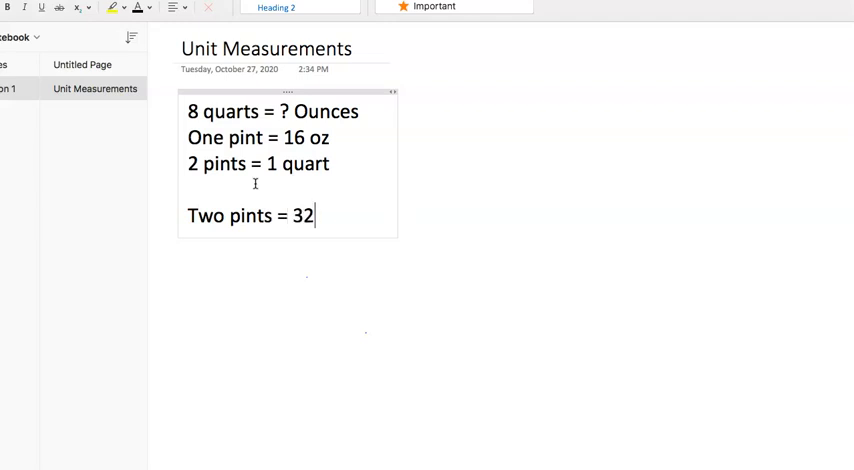
text(oz.)
text(32 o)
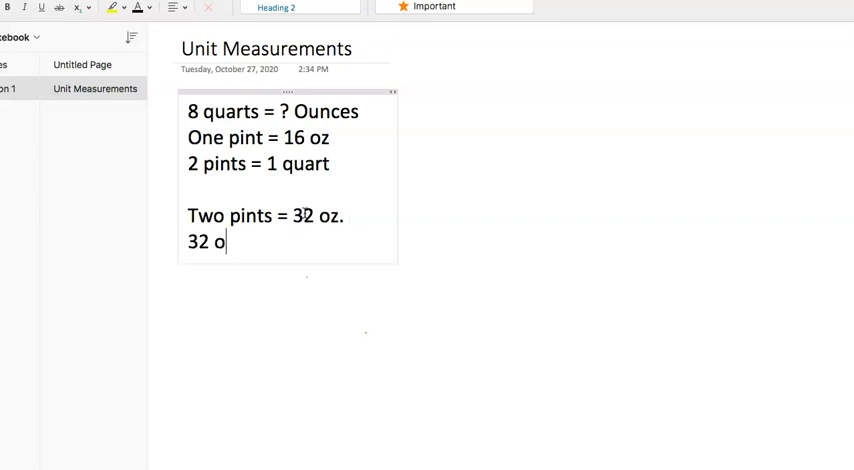
text(z.)
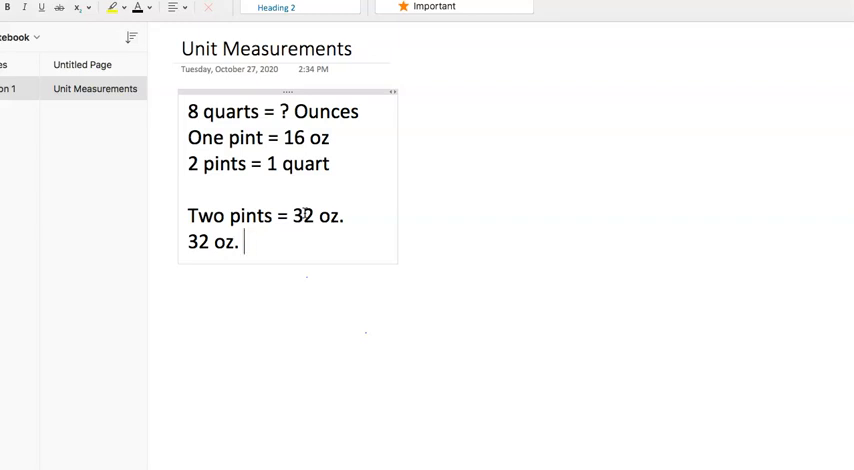
text(=)
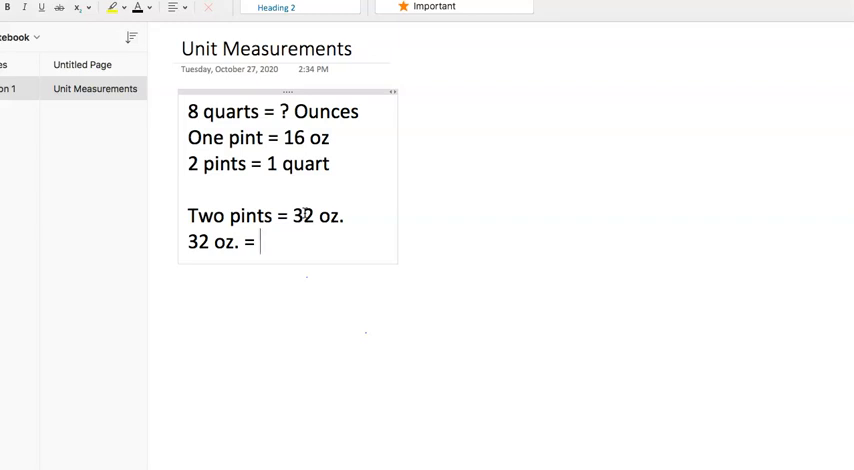
text(1 qu)
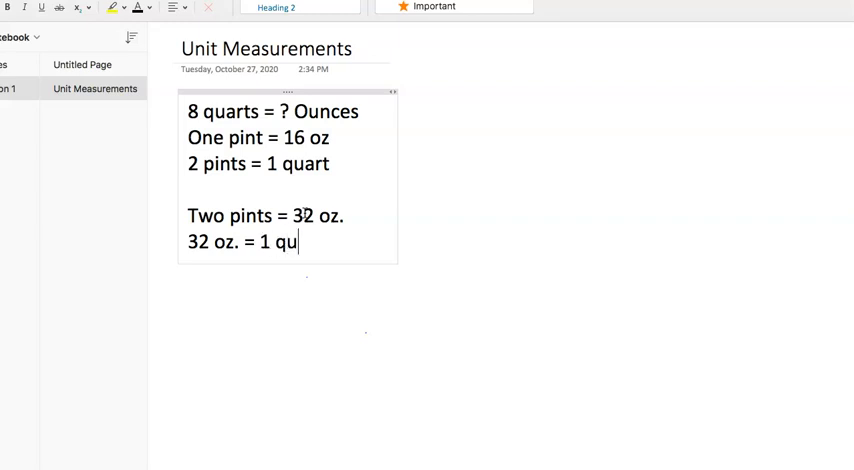
text(art)
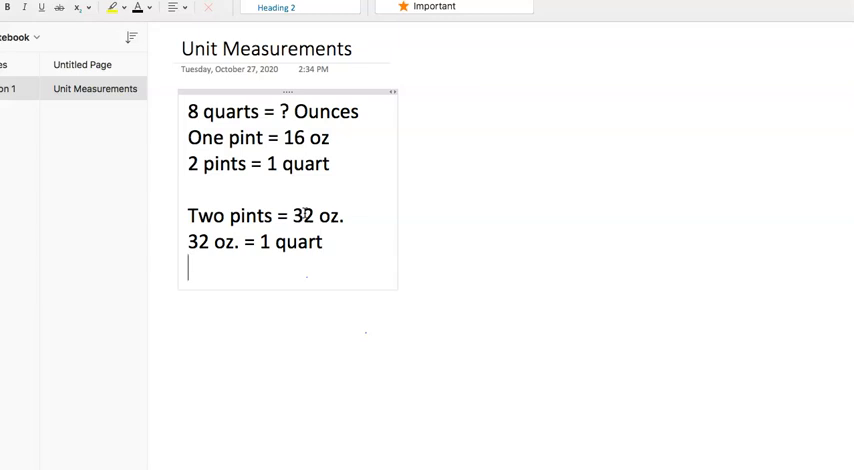
Step: Write the final answer line '32(8) = 256 ounces'
text(32()
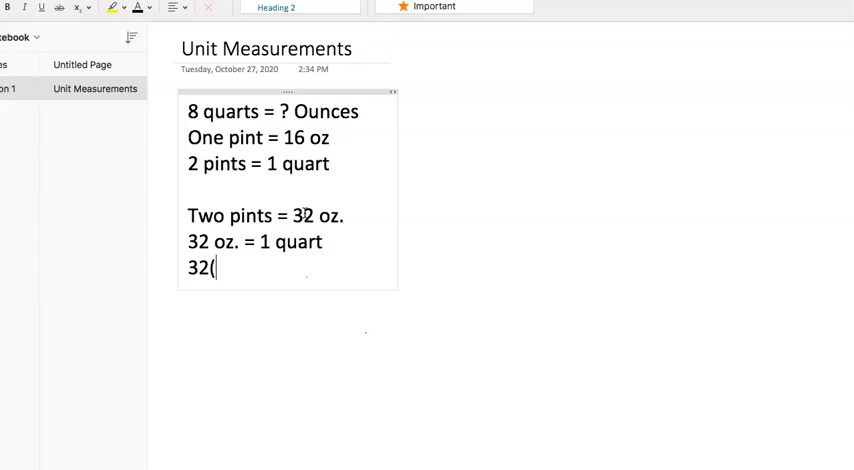
text(8) =)
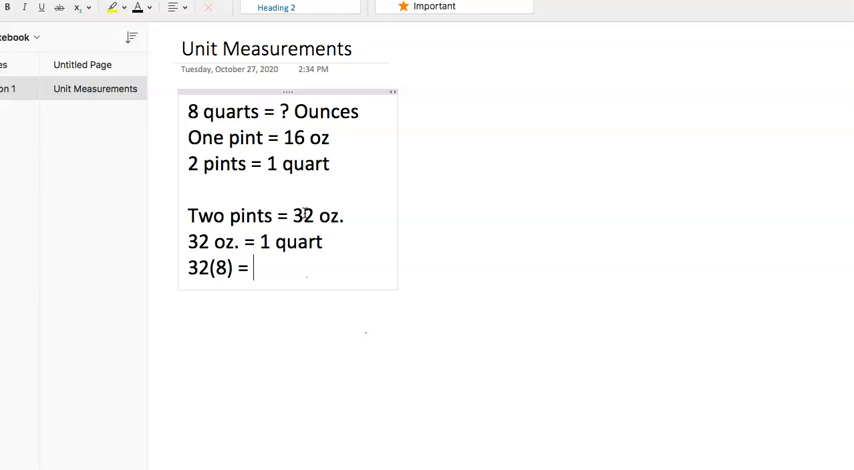
text(256)
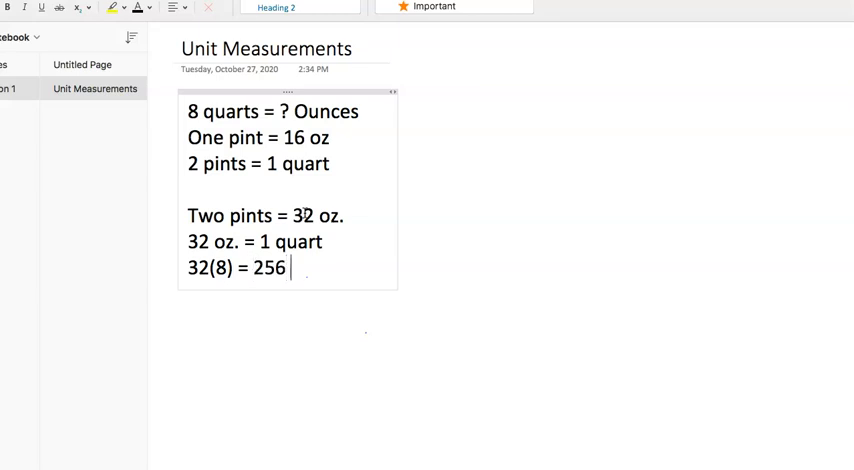
text(ounces)
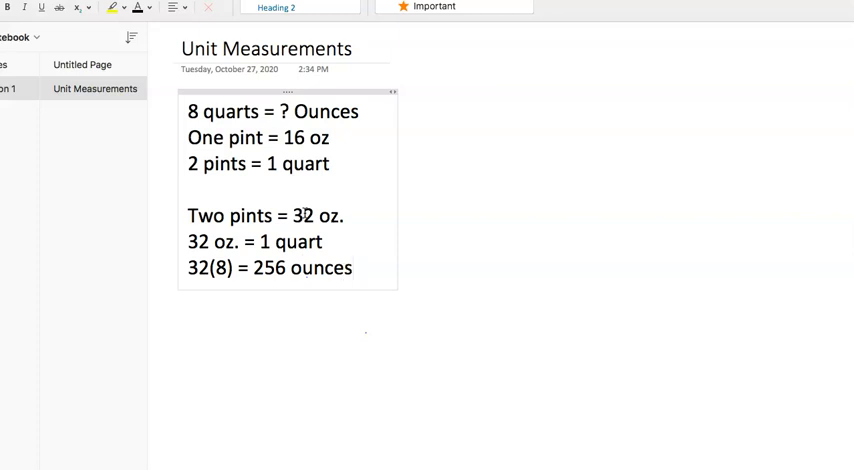